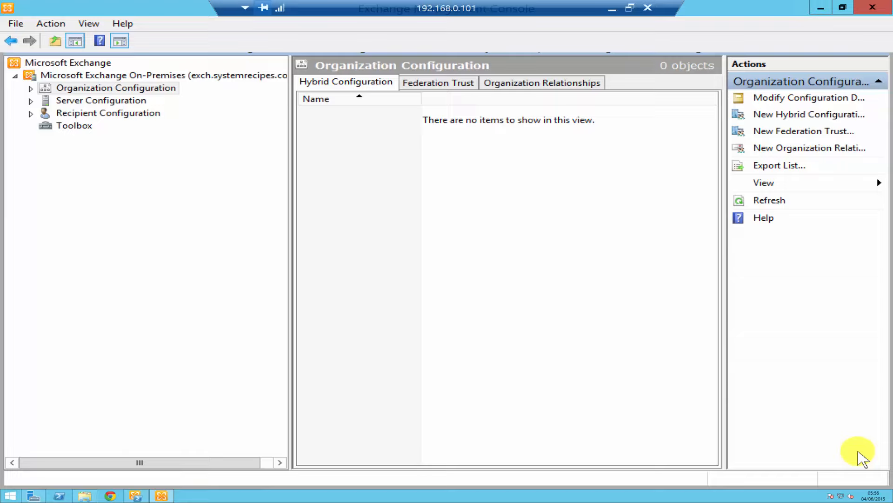
{"action": "mouse_move", "coordinate": [433, 195]}
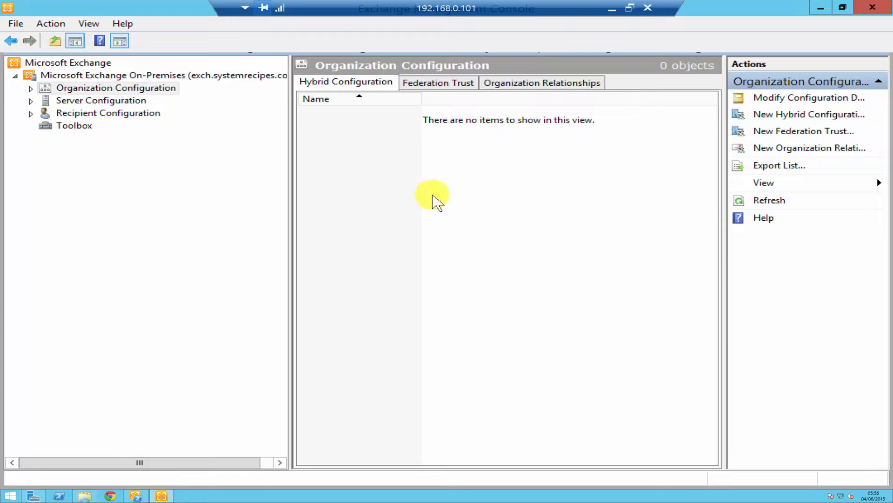
{"action": "mouse_move", "coordinate": [30, 91]}
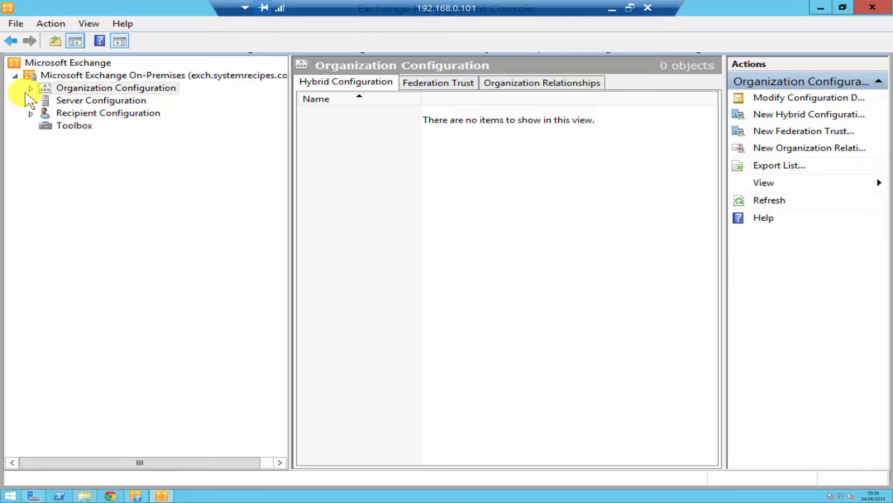
Step: List the organization's mailbox databases and bring up the actions for DB1
{"action": "left_click", "coordinate": [30, 88]}
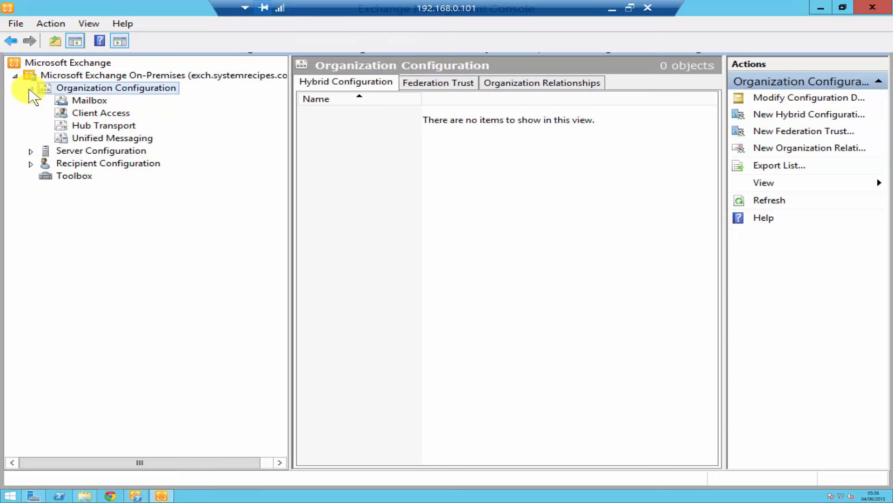
{"action": "mouse_move", "coordinate": [97, 101]}
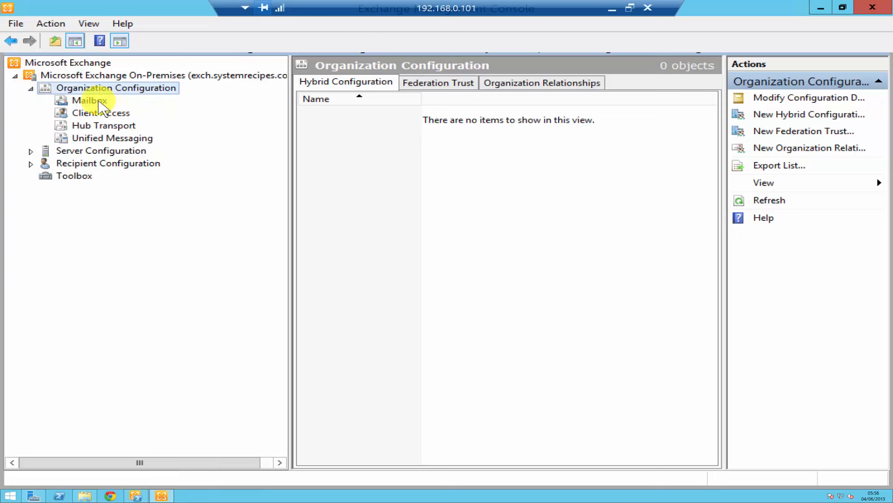
{"action": "left_click", "coordinate": [89, 100]}
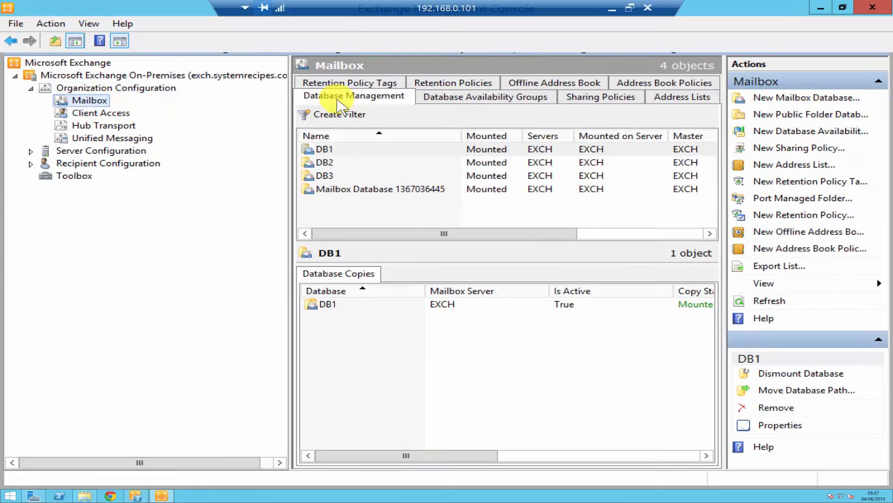
{"action": "mouse_move", "coordinate": [328, 202]}
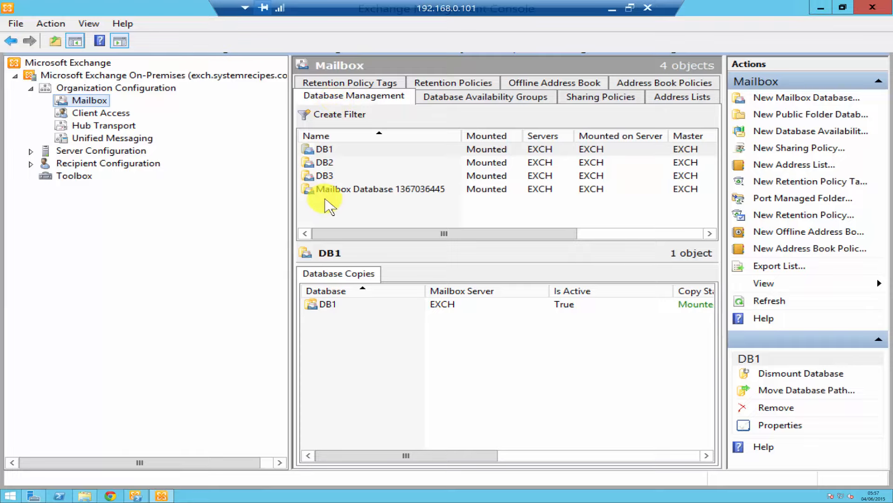
{"action": "mouse_move", "coordinate": [326, 151]}
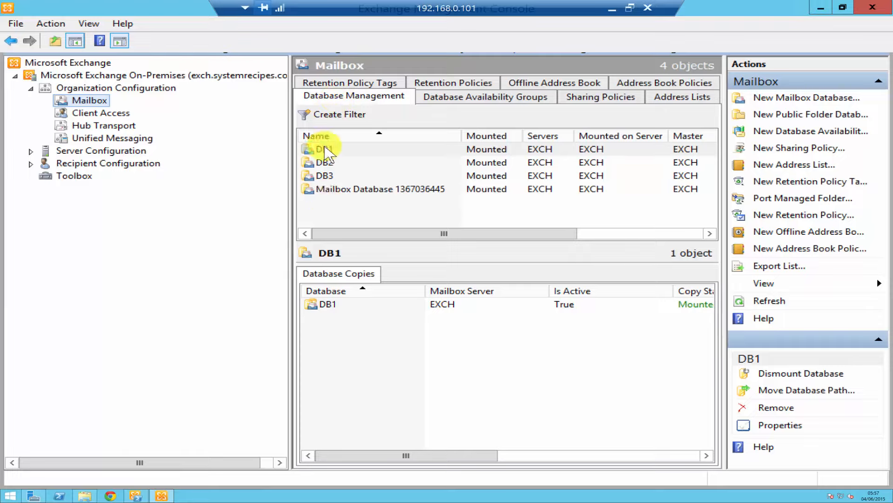
{"action": "right_click", "coordinate": [324, 149]}
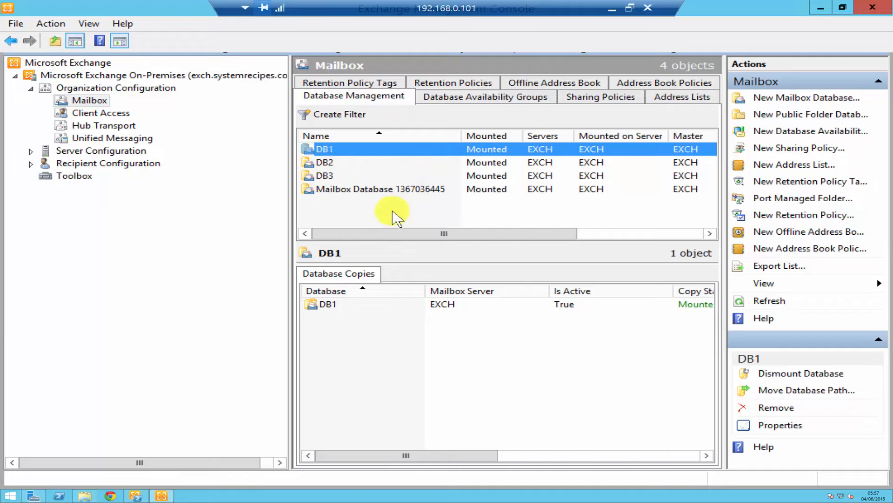
Step: Show DB1's properties with its path C:\exch\database\DB1.edb and Mounted status
{"action": "left_click", "coordinate": [780, 424]}
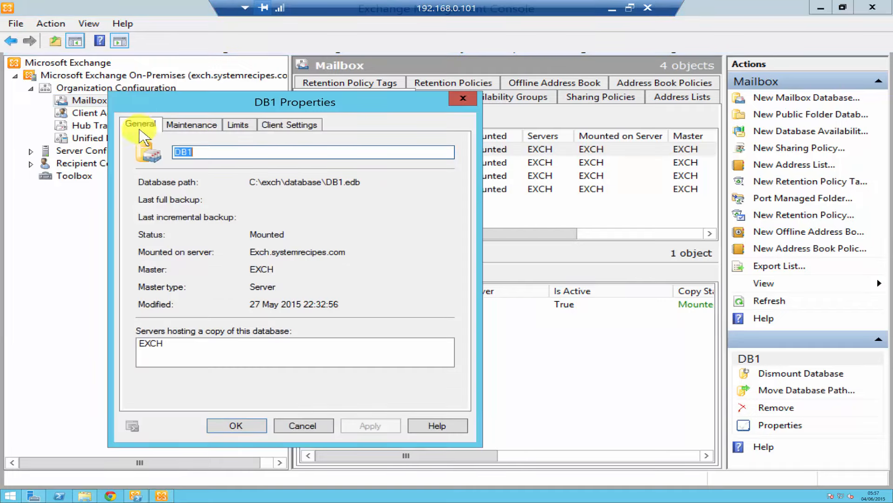
{"action": "mouse_move", "coordinate": [147, 129]}
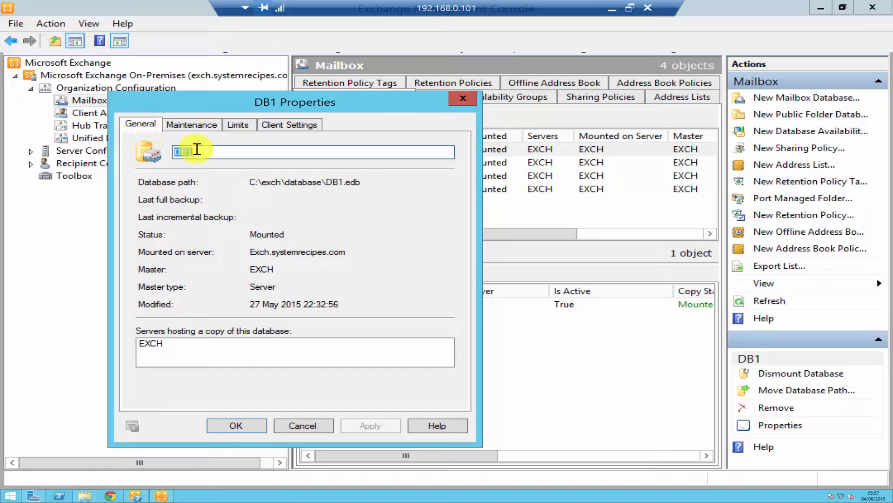
{"action": "mouse_move", "coordinate": [200, 282]}
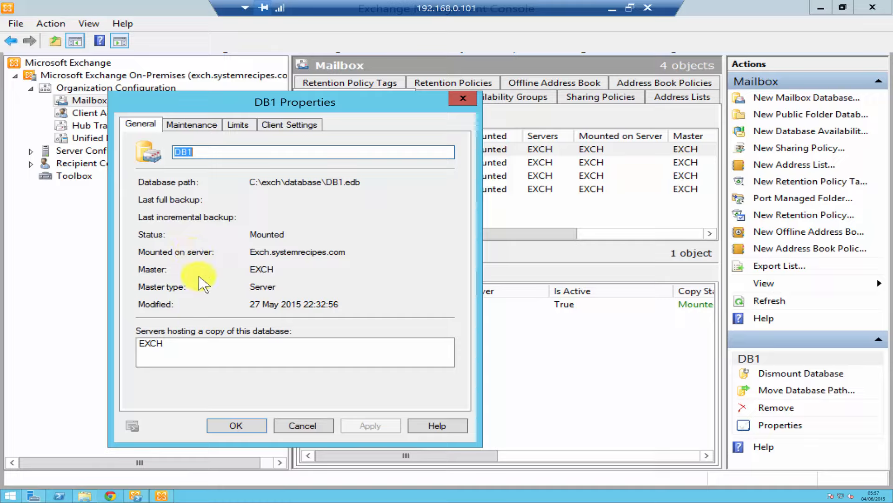
{"action": "mouse_move", "coordinate": [196, 333]}
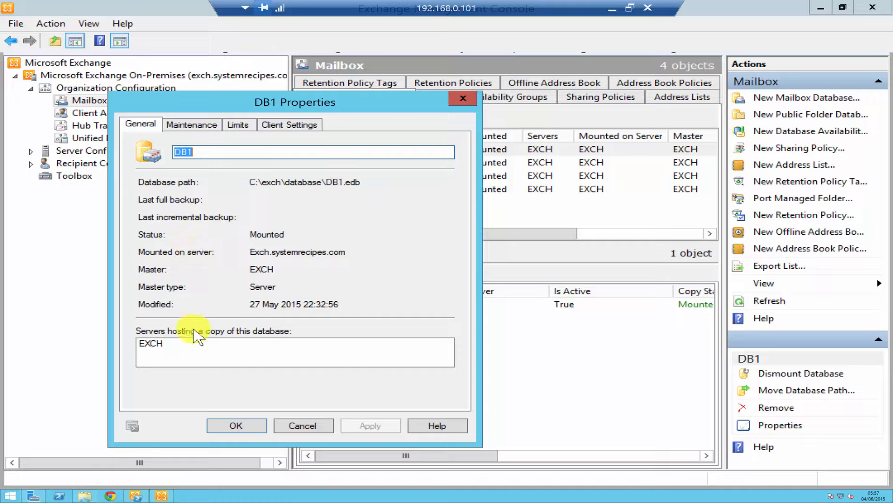
{"action": "mouse_move", "coordinate": [171, 346]}
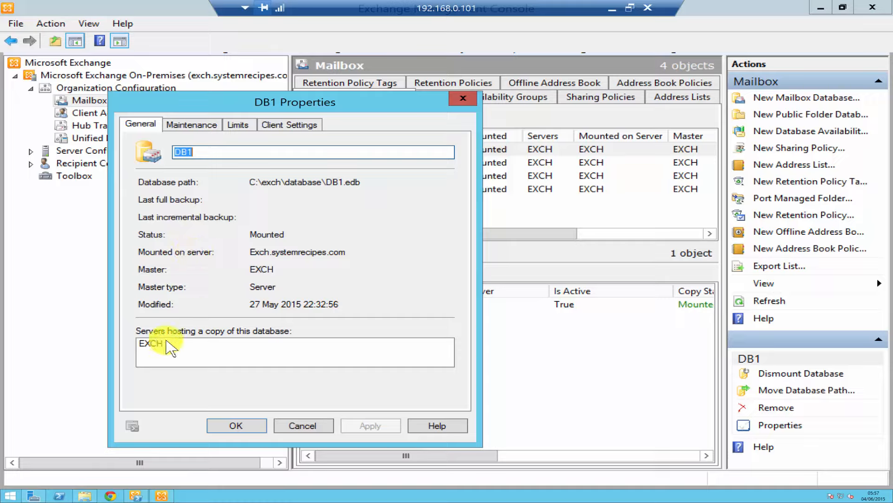
{"action": "mouse_move", "coordinate": [176, 357]}
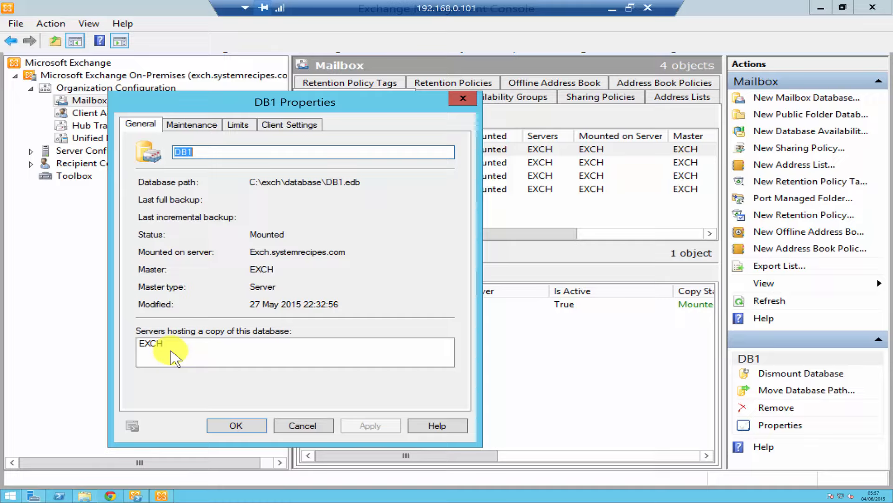
{"action": "mouse_move", "coordinate": [215, 390]}
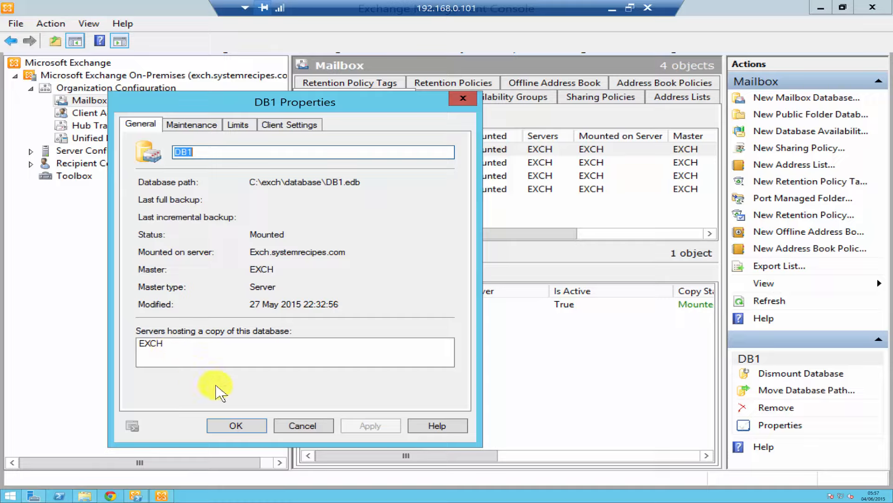
{"action": "mouse_move", "coordinate": [167, 354]}
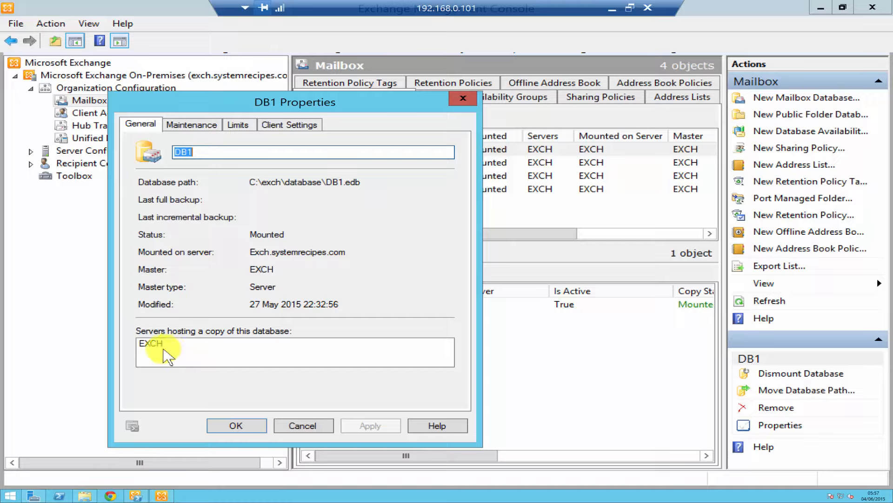
{"action": "mouse_move", "coordinate": [222, 245]}
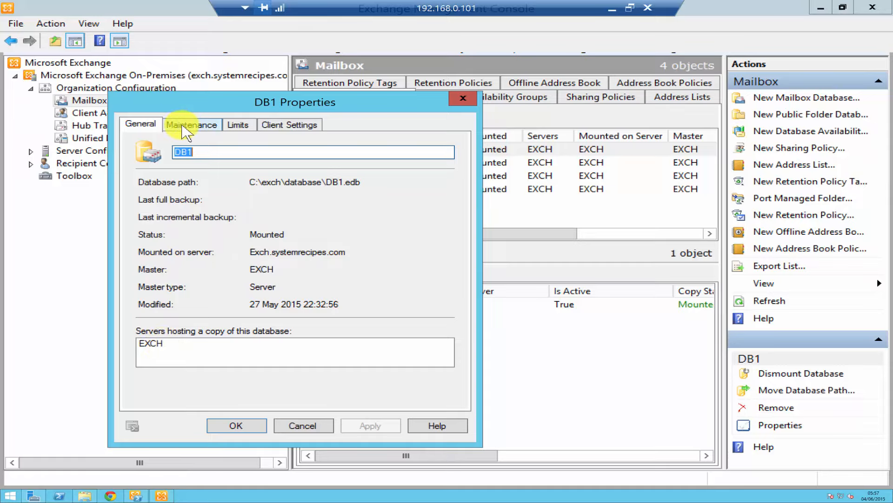
Step: Set DB1's maintenance schedule to Use Custom Schedule
{"action": "left_click", "coordinate": [192, 123]}
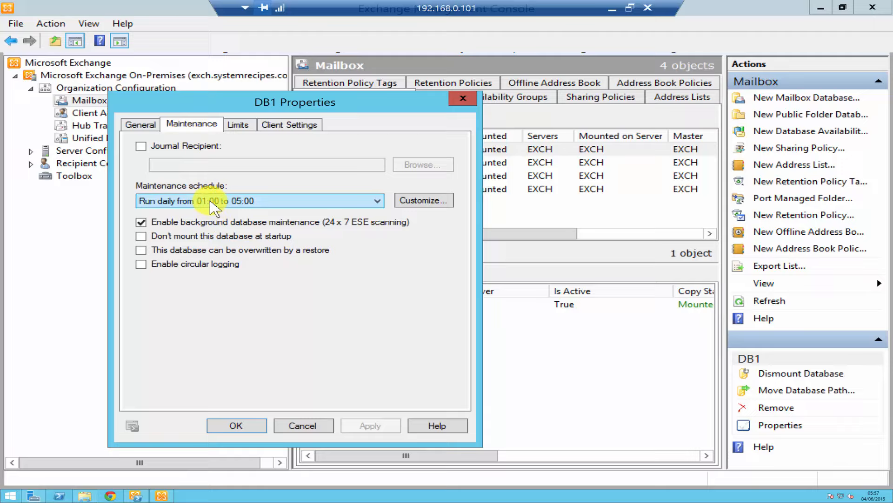
{"action": "left_click", "coordinate": [375, 200]}
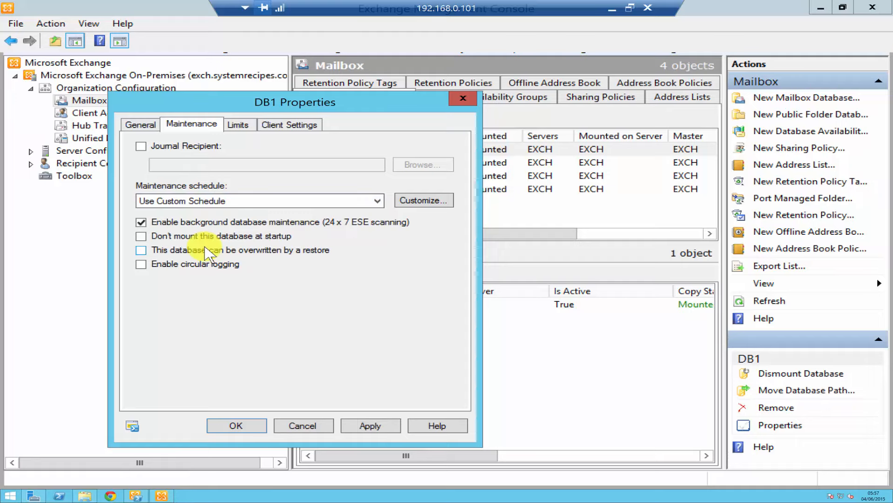
{"action": "left_click", "coordinate": [423, 200]}
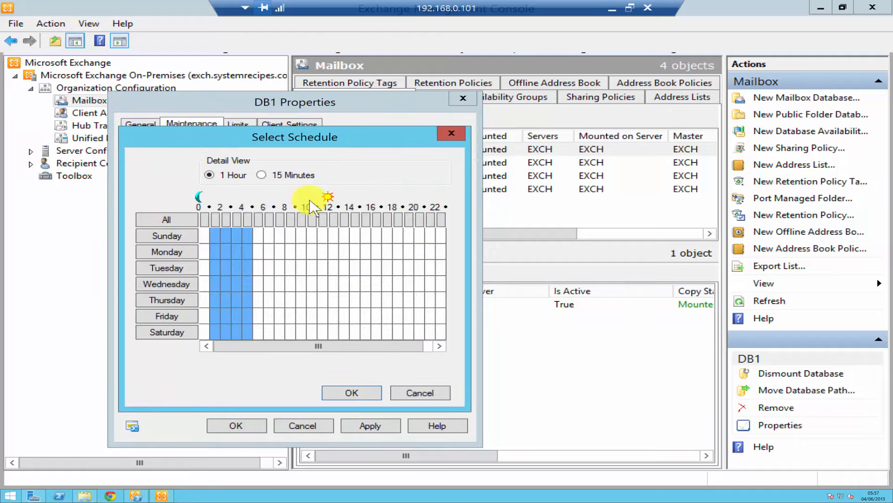
{"action": "mouse_move", "coordinate": [226, 248]}
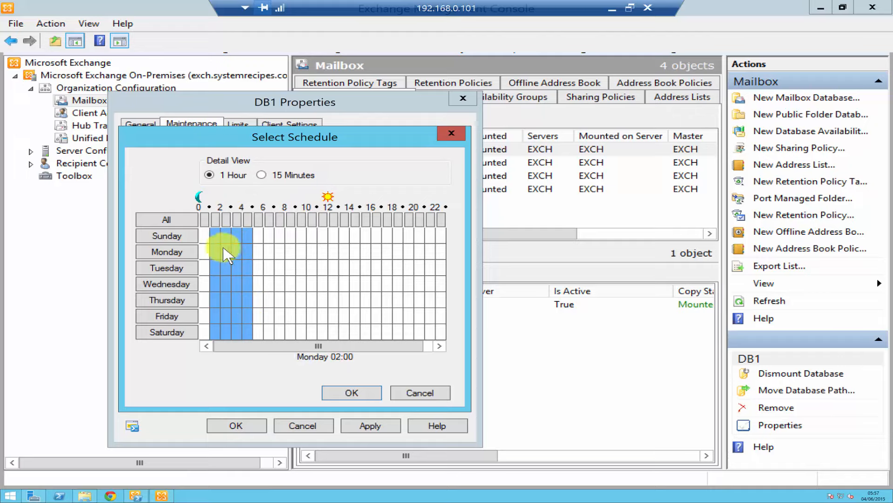
{"action": "mouse_move", "coordinate": [352, 393]}
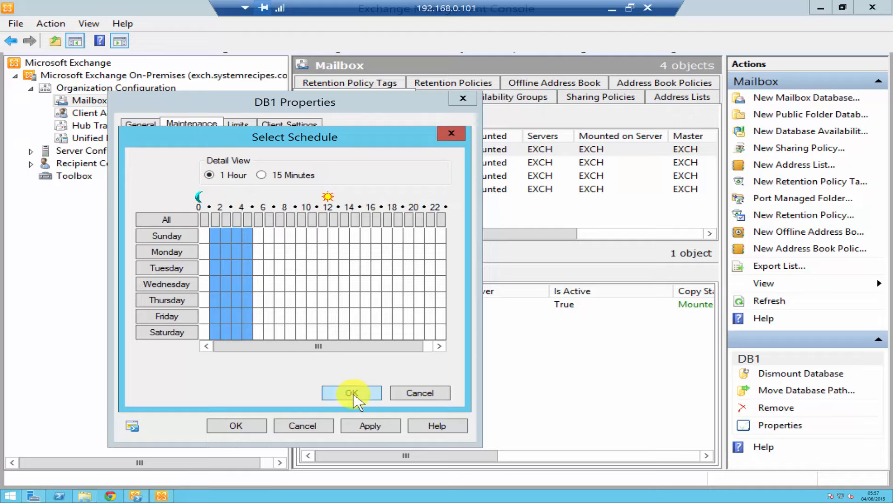
{"action": "mouse_move", "coordinate": [421, 393]}
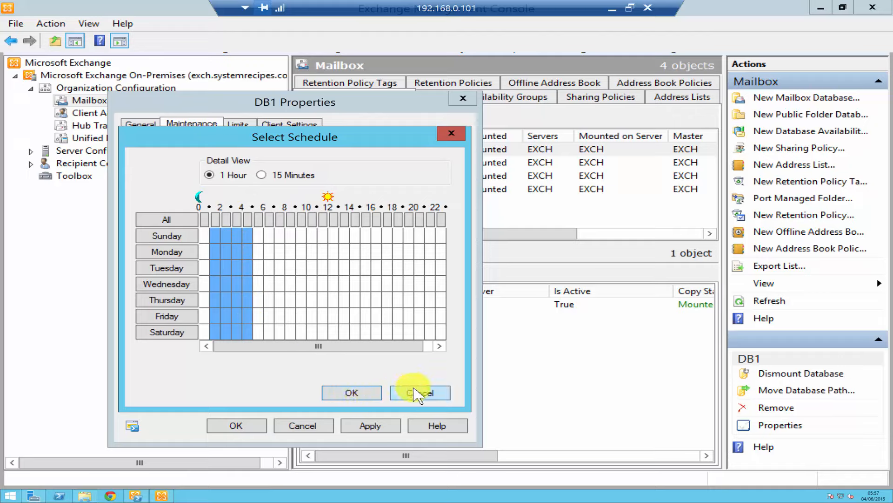
{"action": "left_click", "coordinate": [421, 393]}
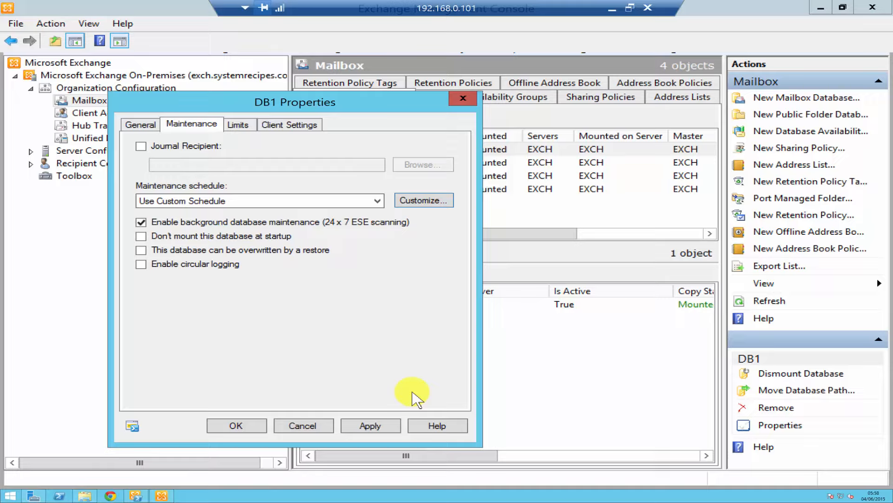
{"action": "mouse_move", "coordinate": [142, 236]}
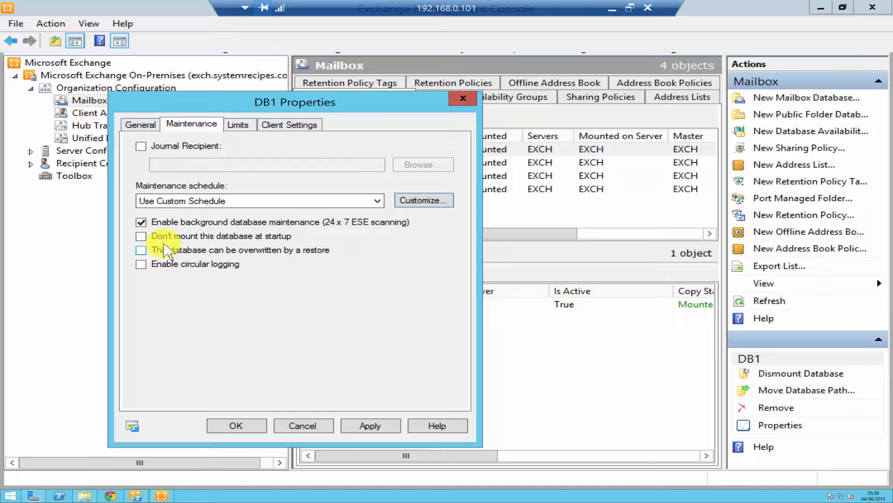
{"action": "mouse_move", "coordinate": [247, 250]}
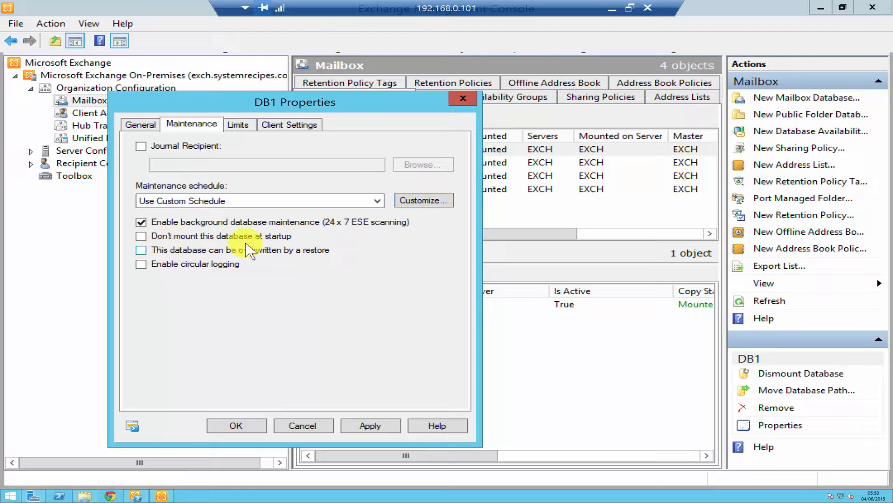
{"action": "mouse_move", "coordinate": [271, 252]}
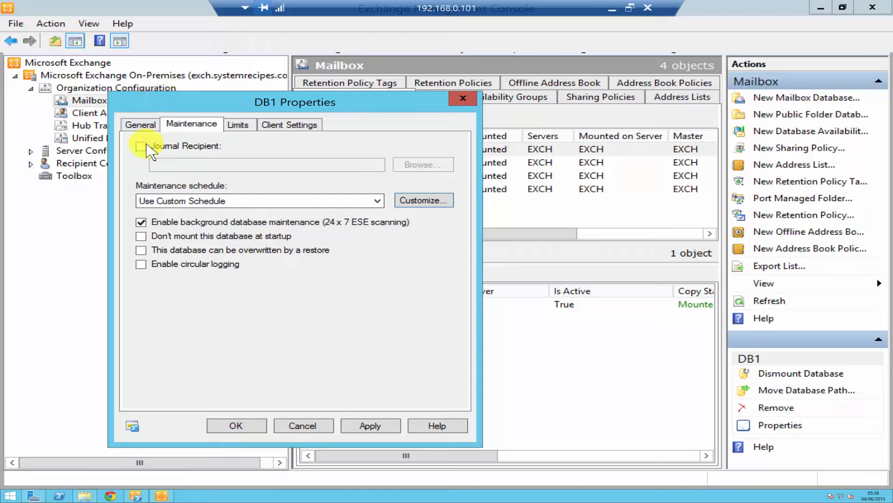
{"action": "mouse_move", "coordinate": [170, 156]}
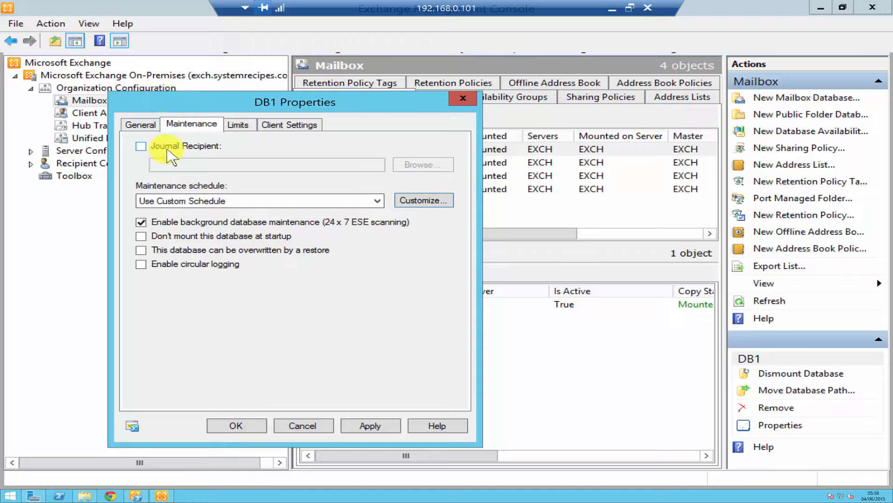
{"action": "mouse_move", "coordinate": [422, 222]}
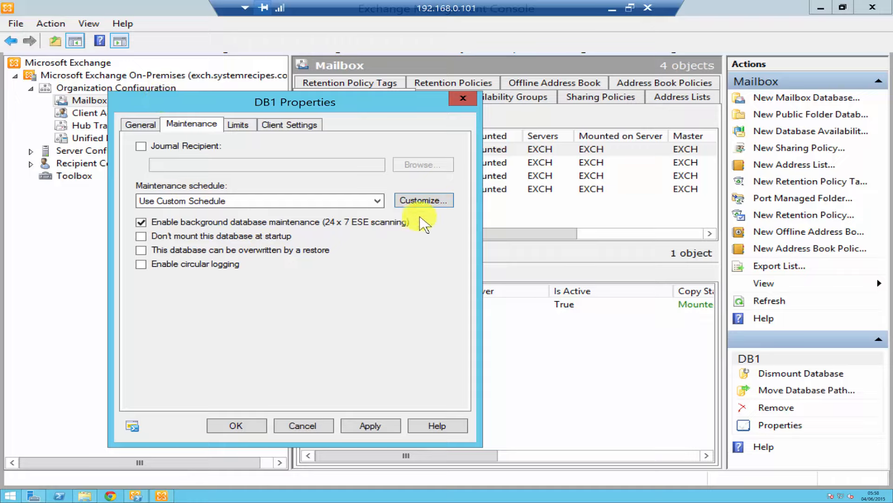
Step: Run maintenance daily from 01:00 to 05:00, cancel the journal recipient lookup, and move to Limits
{"action": "left_click", "coordinate": [142, 146]}
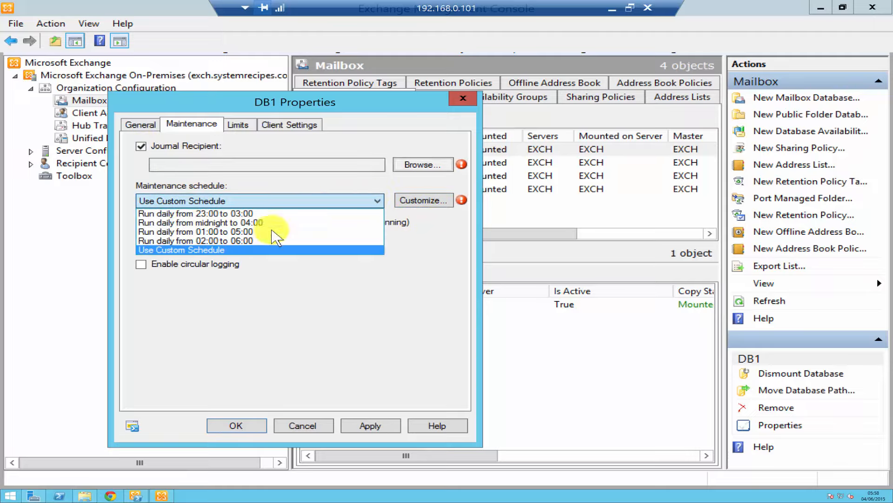
{"action": "left_click", "coordinate": [194, 231]}
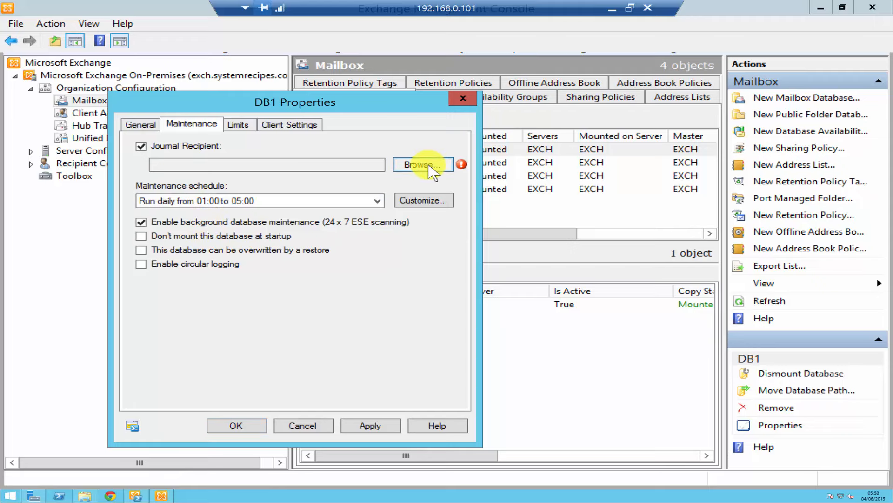
{"action": "left_click", "coordinate": [422, 164]}
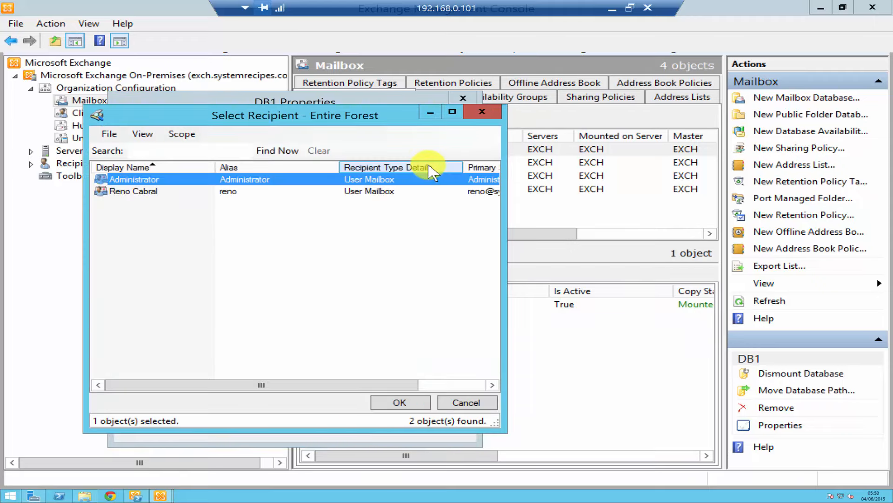
{"action": "mouse_move", "coordinate": [466, 402]}
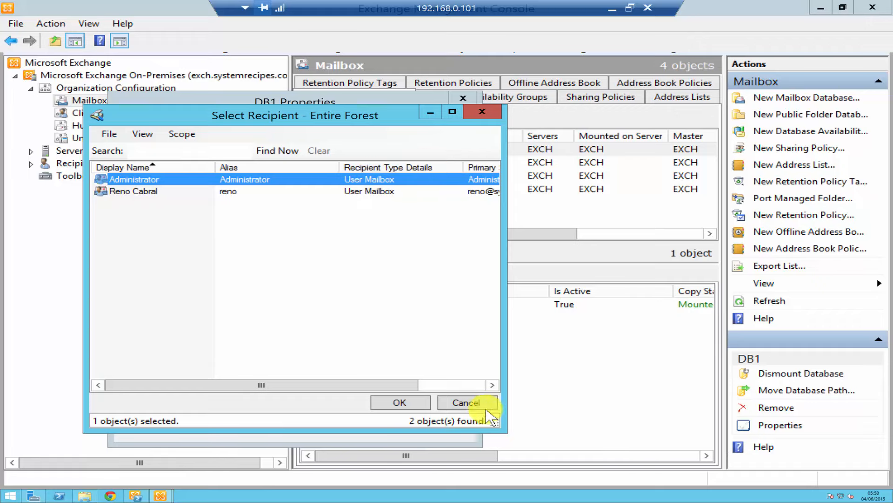
{"action": "left_click", "coordinate": [466, 402]}
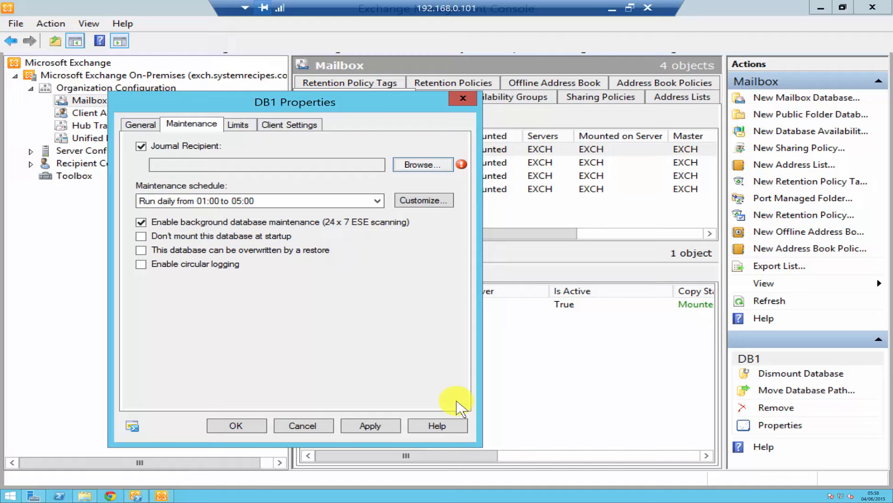
{"action": "left_click", "coordinate": [238, 123]}
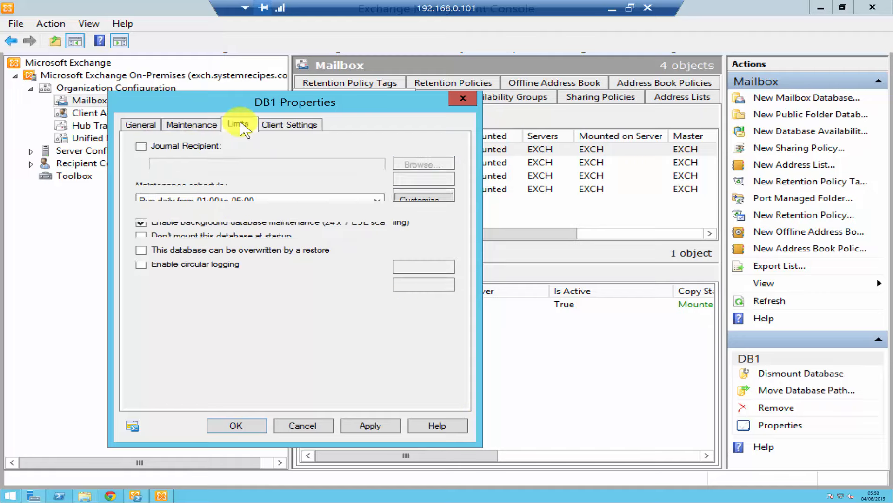
Step: Confirm storage limits: warning 1945 MB, send block 2048 MB, send-receive block 2355 MB
{"action": "left_click", "coordinate": [239, 124]}
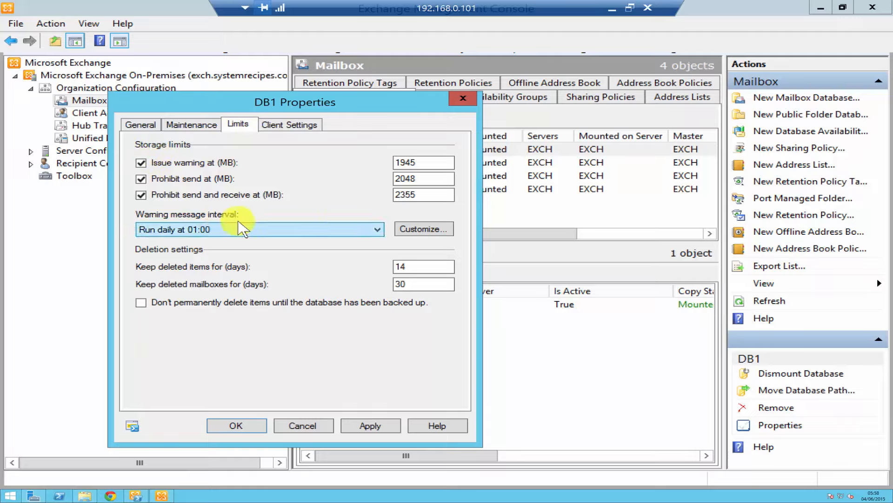
{"action": "mouse_move", "coordinate": [161, 166]}
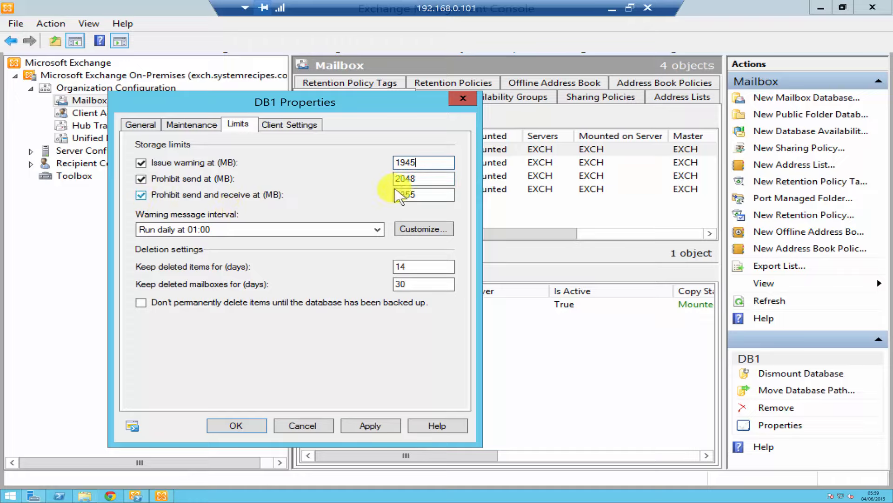
{"action": "type", "text": "2355"}
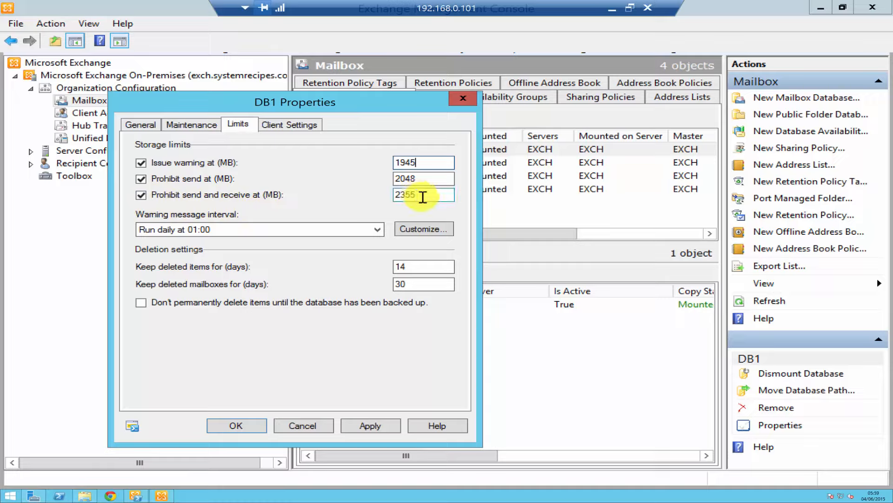
{"action": "left_click", "coordinate": [424, 178]}
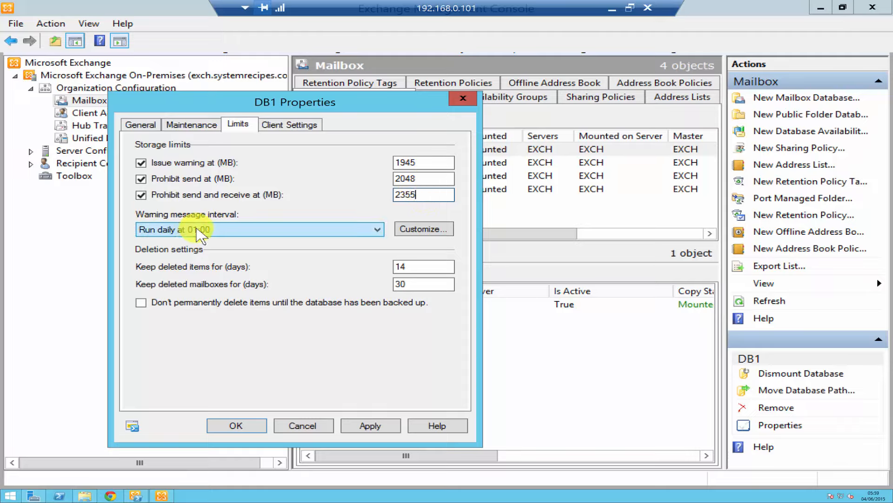
{"action": "left_click", "coordinate": [376, 229]}
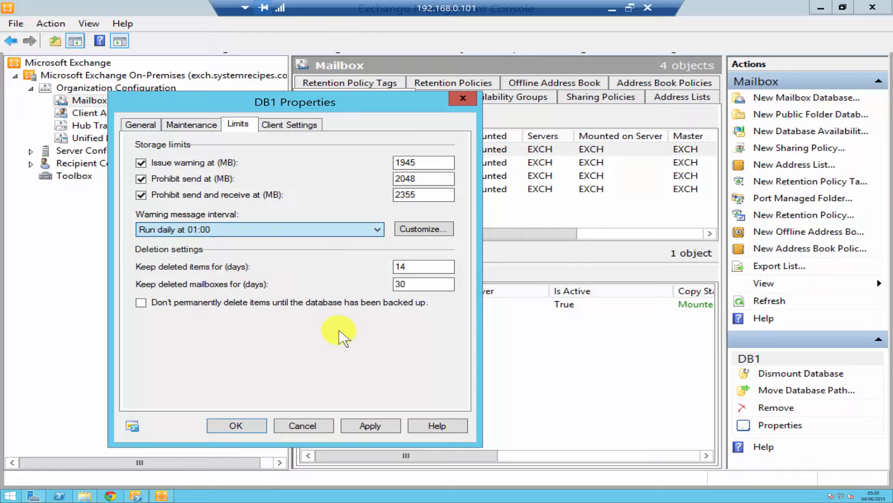
{"action": "mouse_move", "coordinate": [179, 265]}
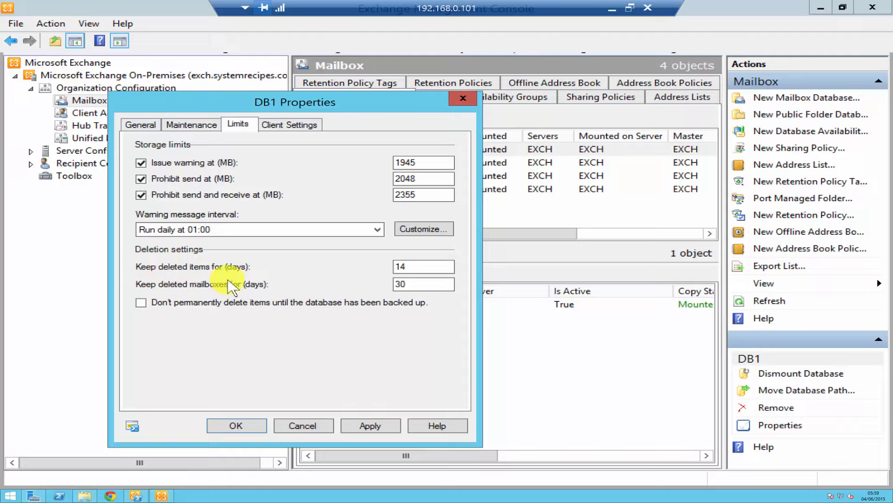
{"action": "mouse_move", "coordinate": [174, 284]}
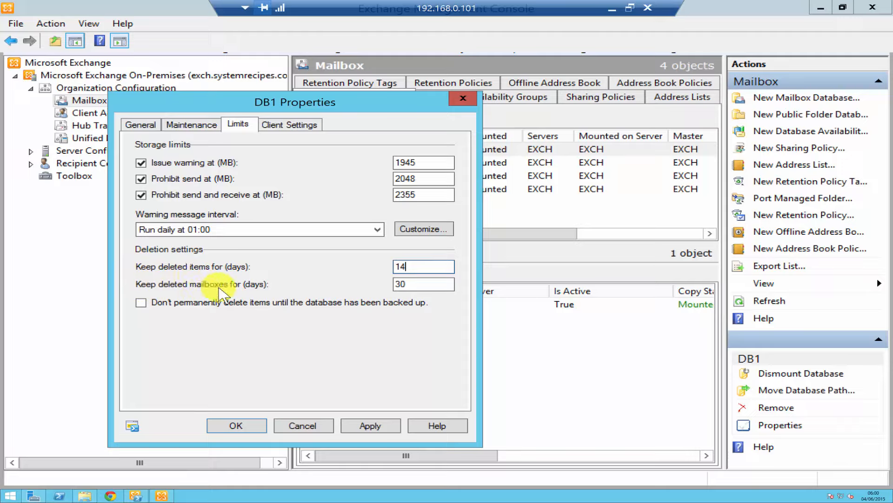
{"action": "mouse_move", "coordinate": [239, 302]}
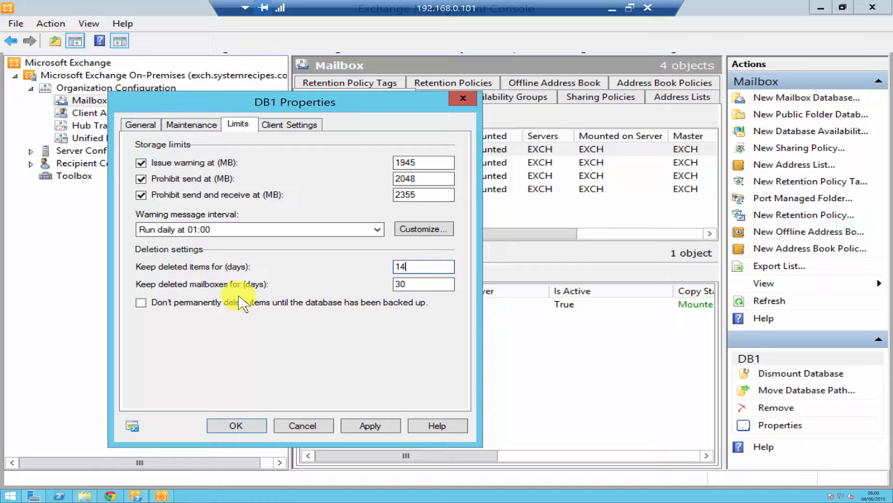
{"action": "mouse_move", "coordinate": [445, 305]}
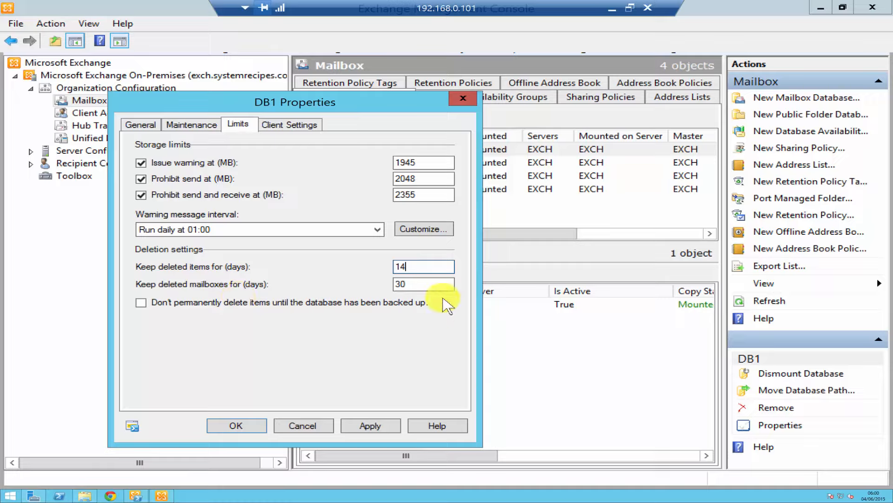
Step: Keep deleted items 14 days, mailboxes 30 days, retaining items until the database is backed up
{"action": "left_click", "coordinate": [423, 284]}
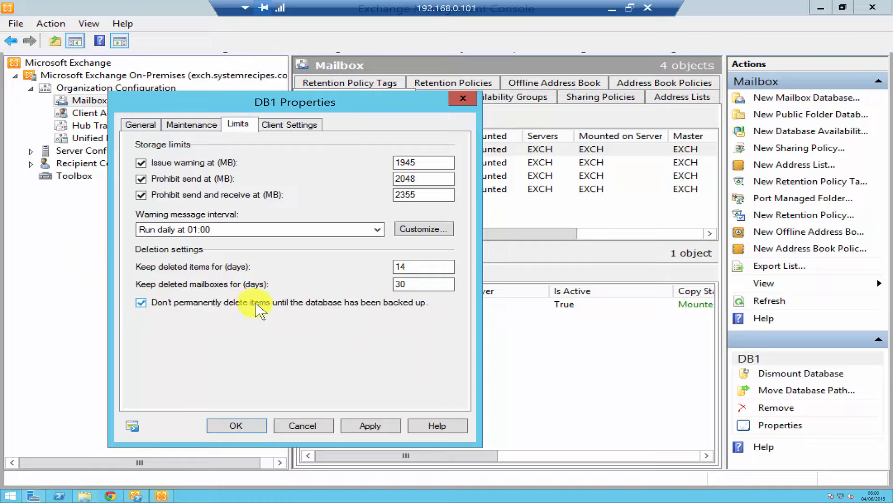
{"action": "mouse_move", "coordinate": [357, 308]}
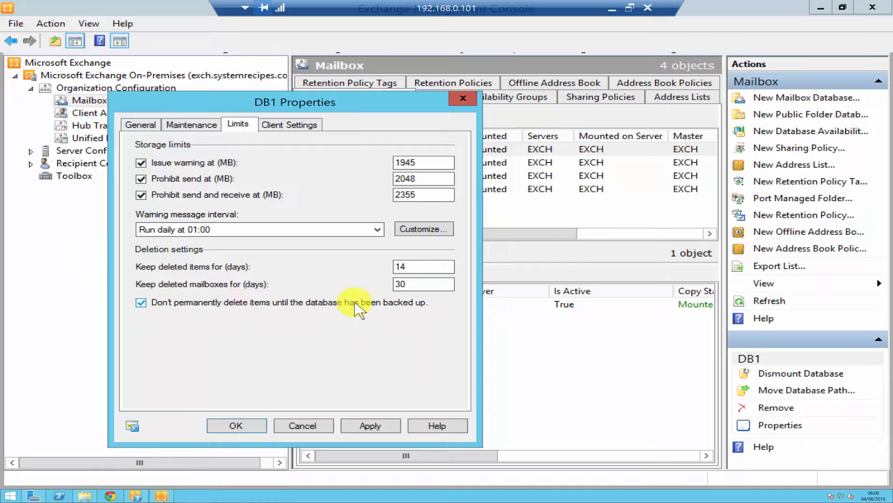
{"action": "left_click", "coordinate": [141, 301]}
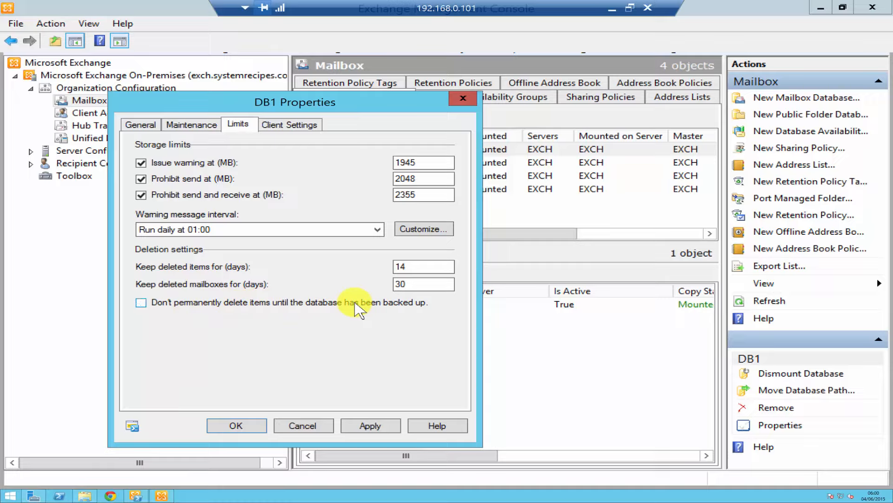
{"action": "left_click", "coordinate": [142, 301]}
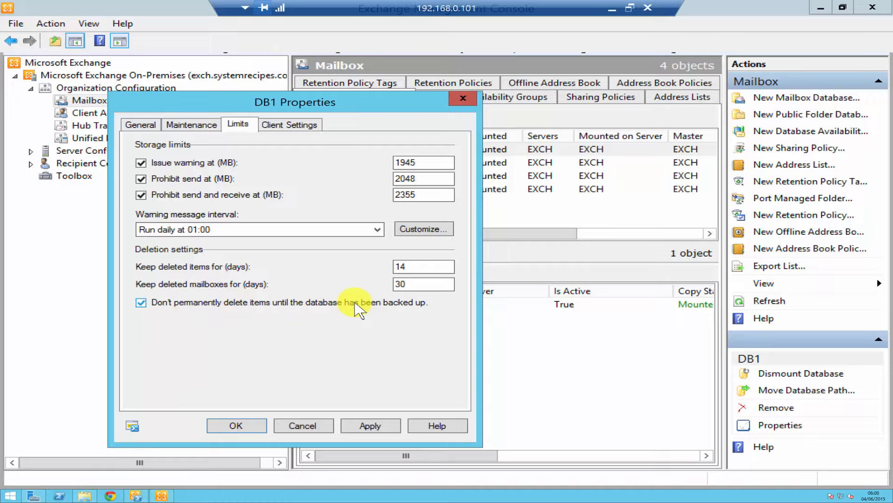
{"action": "mouse_move", "coordinate": [158, 294]}
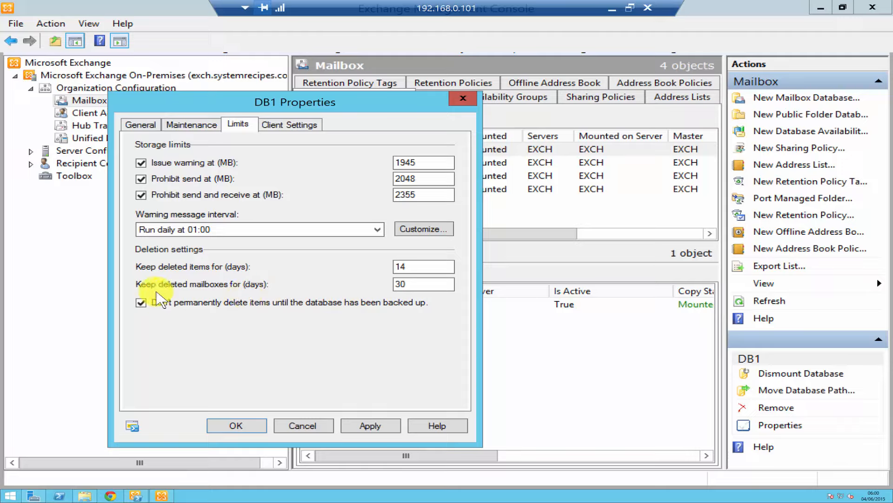
{"action": "mouse_move", "coordinate": [180, 293]}
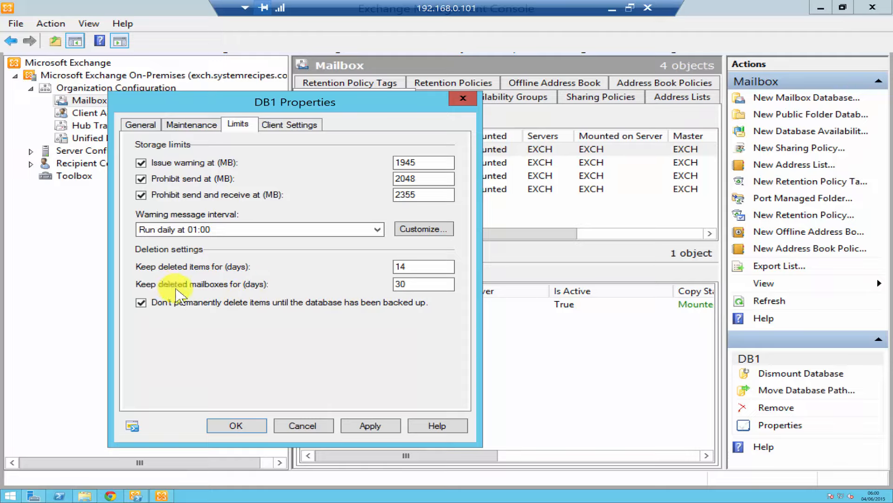
{"action": "mouse_move", "coordinate": [222, 316]}
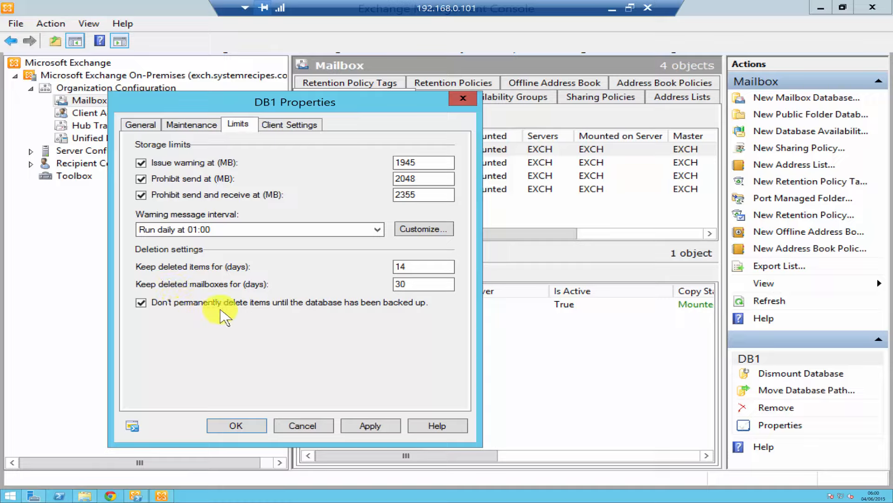
{"action": "mouse_move", "coordinate": [231, 319]}
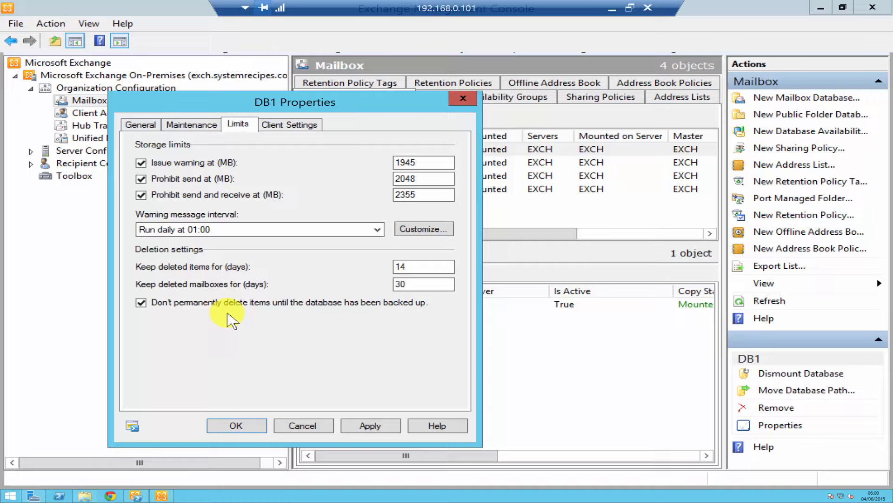
{"action": "mouse_move", "coordinate": [239, 250]}
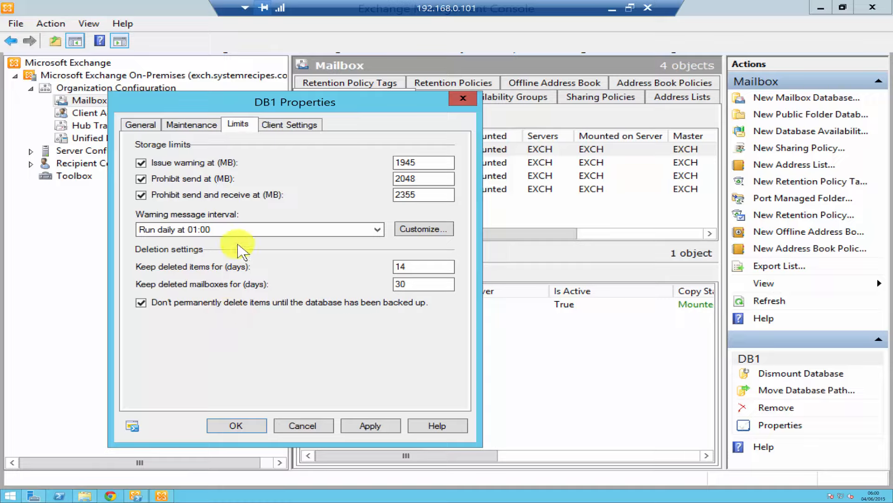
Step: Show DB1's client settings and the default public folder database picker
{"action": "left_click", "coordinate": [288, 124]}
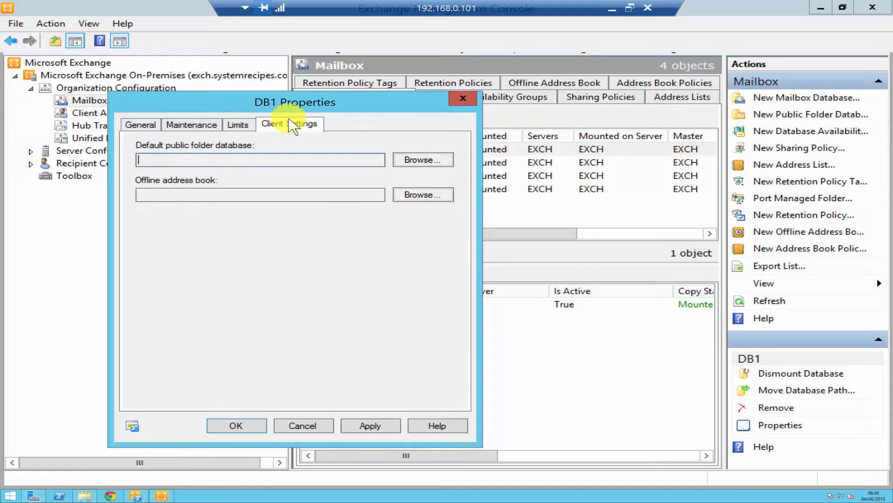
{"action": "mouse_move", "coordinate": [174, 154]}
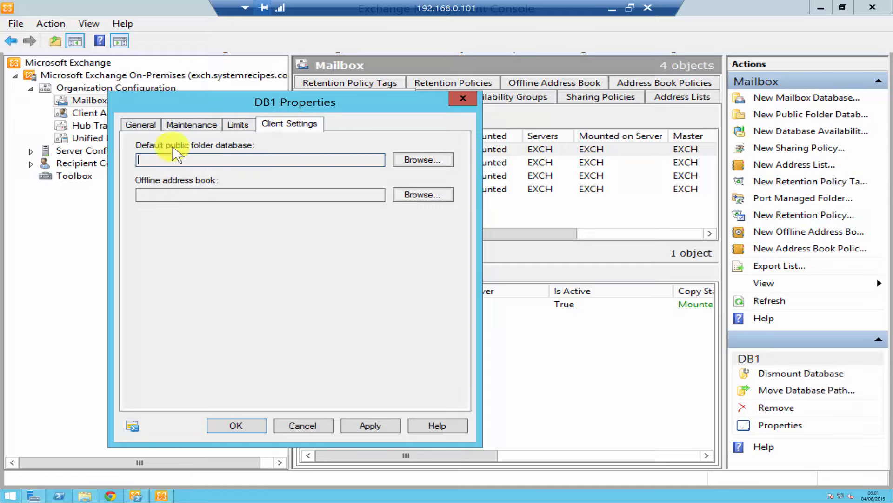
{"action": "mouse_move", "coordinate": [197, 191]}
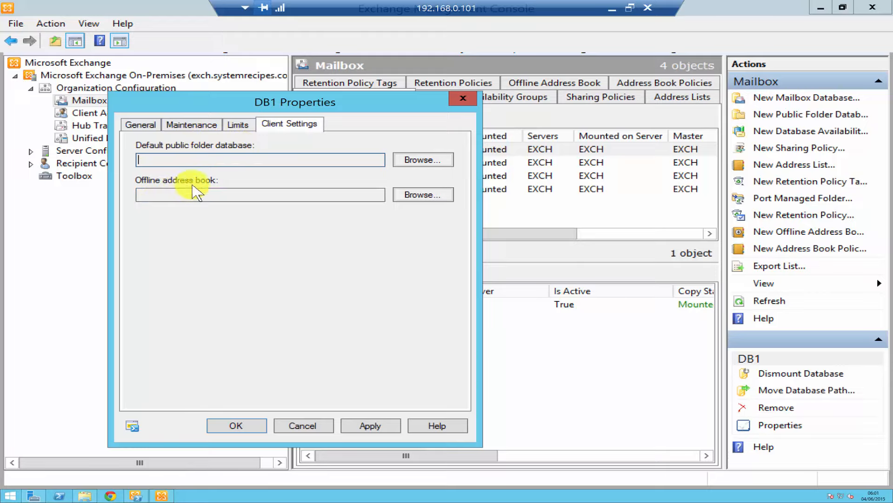
{"action": "mouse_move", "coordinate": [438, 162]}
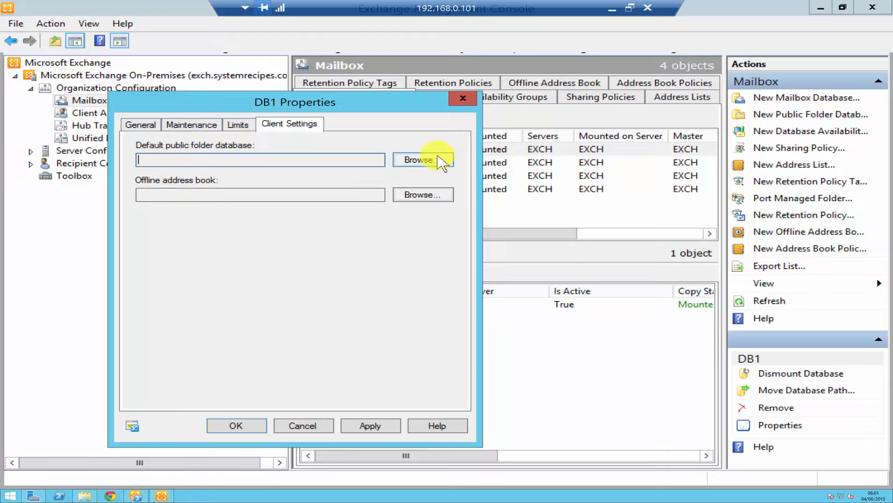
{"action": "left_click", "coordinate": [422, 159]}
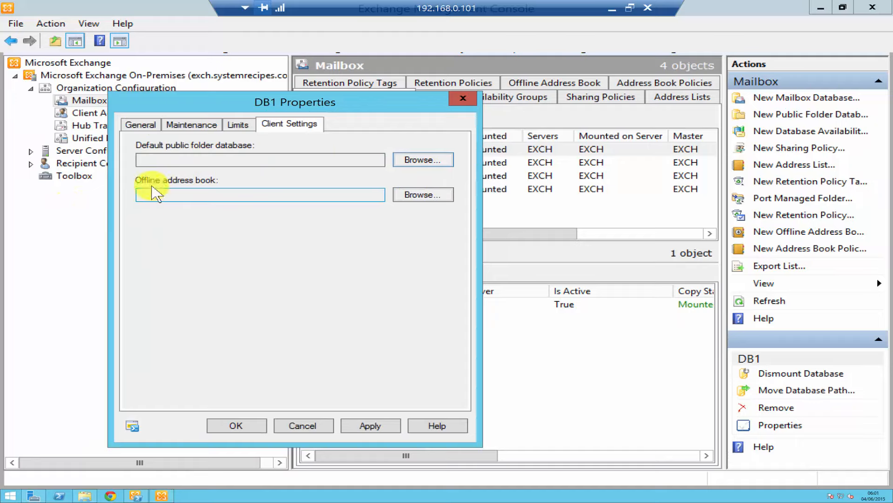
Step: Assign the Default Offline Address Book to DB1 and apply the property changes
{"action": "left_click", "coordinate": [422, 194]}
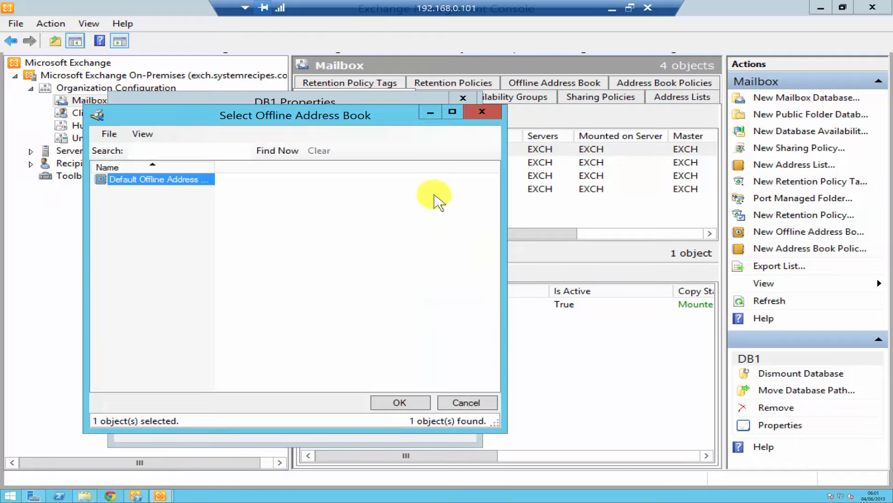
{"action": "mouse_move", "coordinate": [386, 393]}
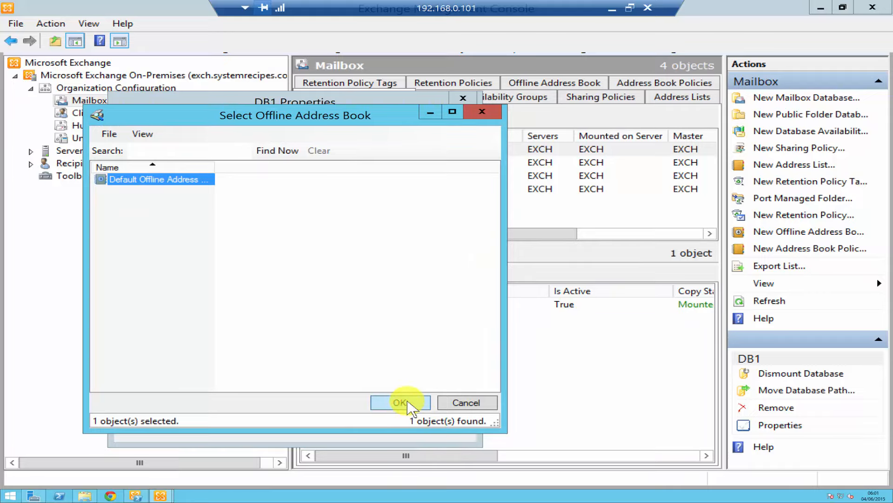
{"action": "left_click", "coordinate": [400, 402]}
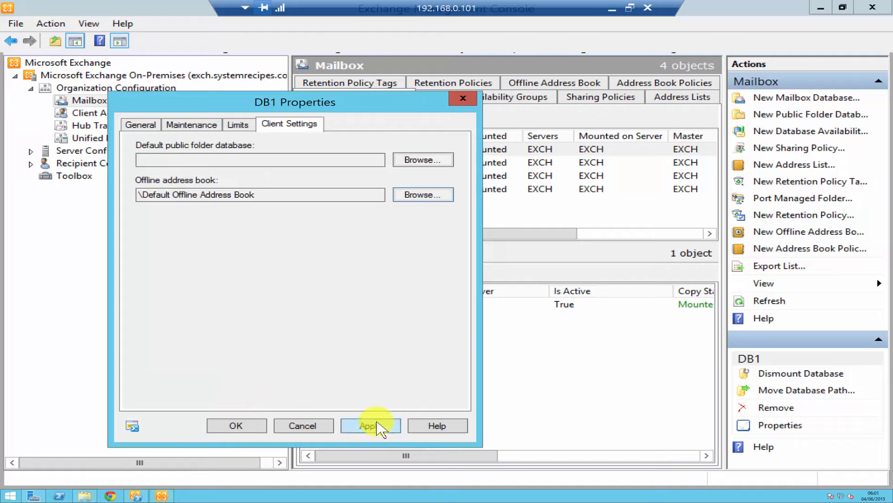
{"action": "left_click", "coordinate": [370, 426]}
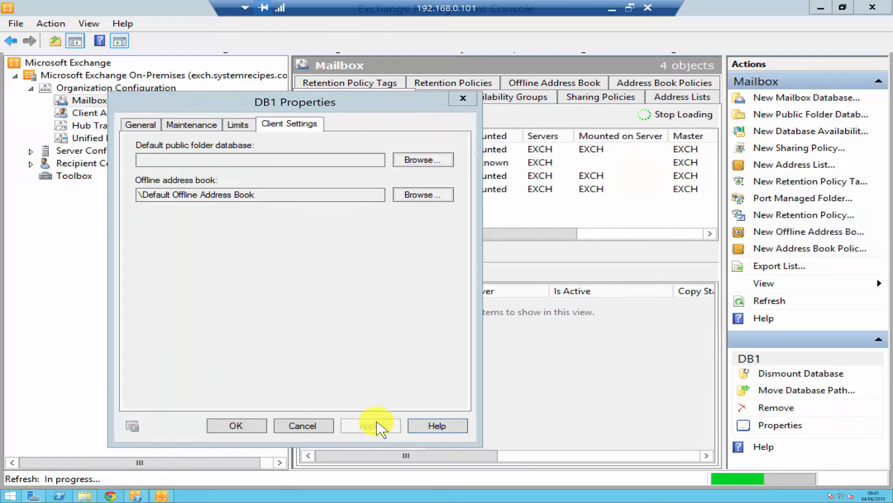